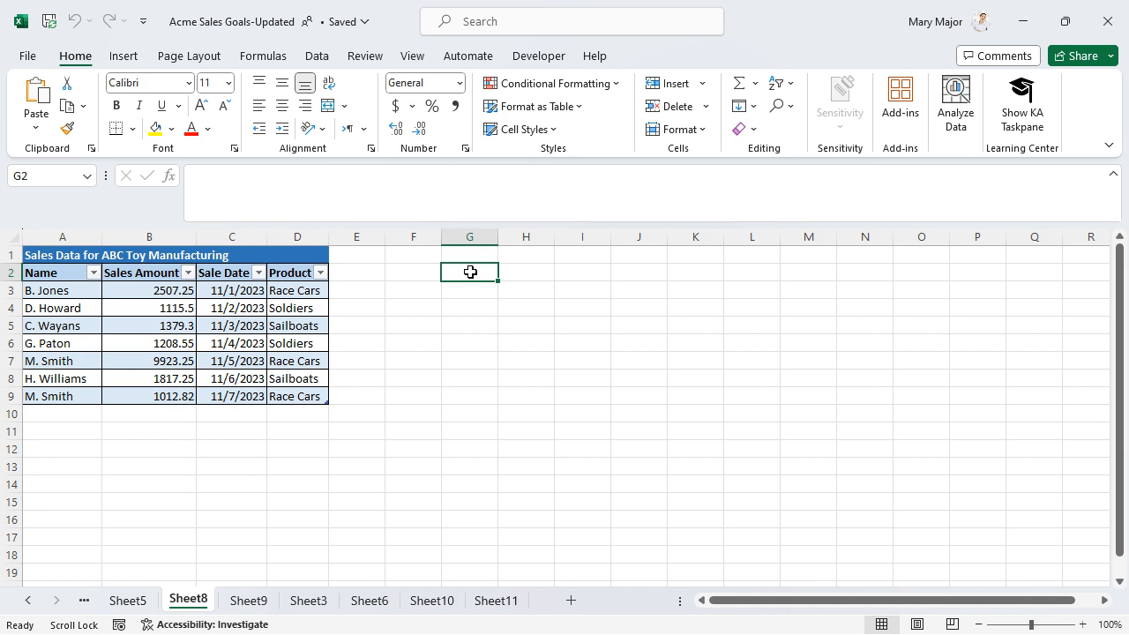
mouse_move(355, 432)
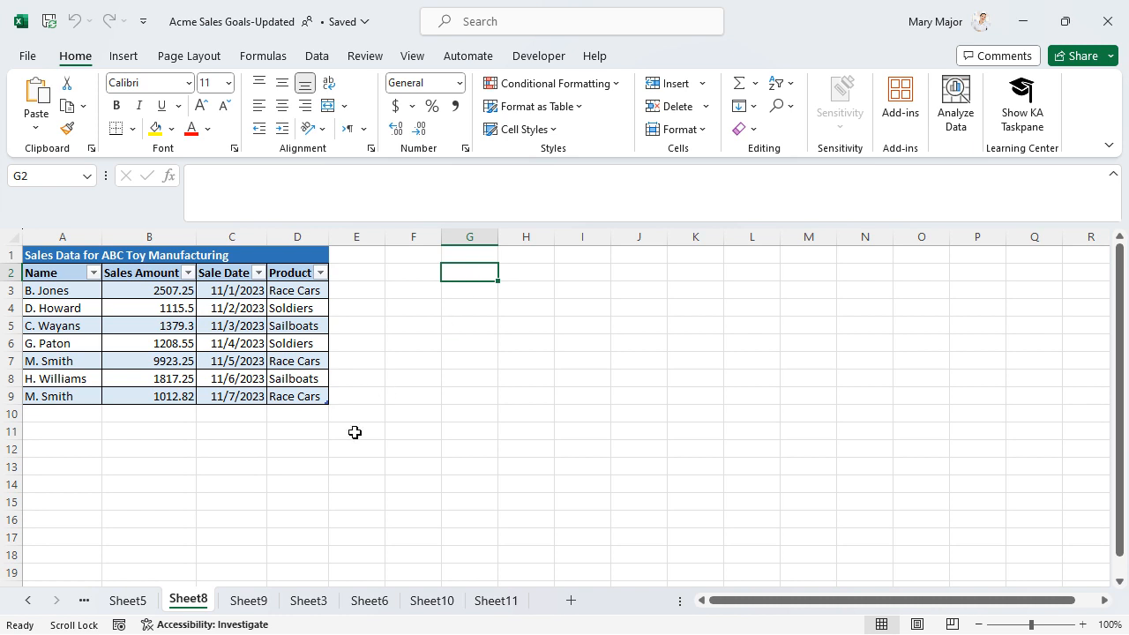
Enter =COUNTIF(D3:D51, "Sailboats") into cell E11 to count Sailboats in the Product column.
left_click(357, 430)
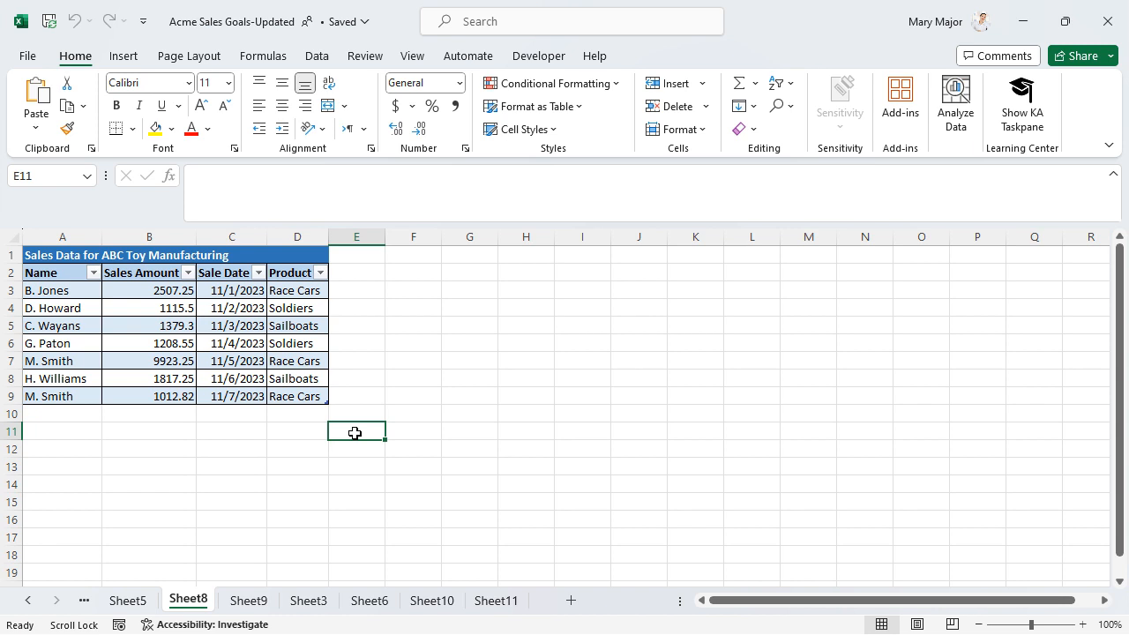
type("=COUNTIF(D3:D51, \"Sailboats\")")
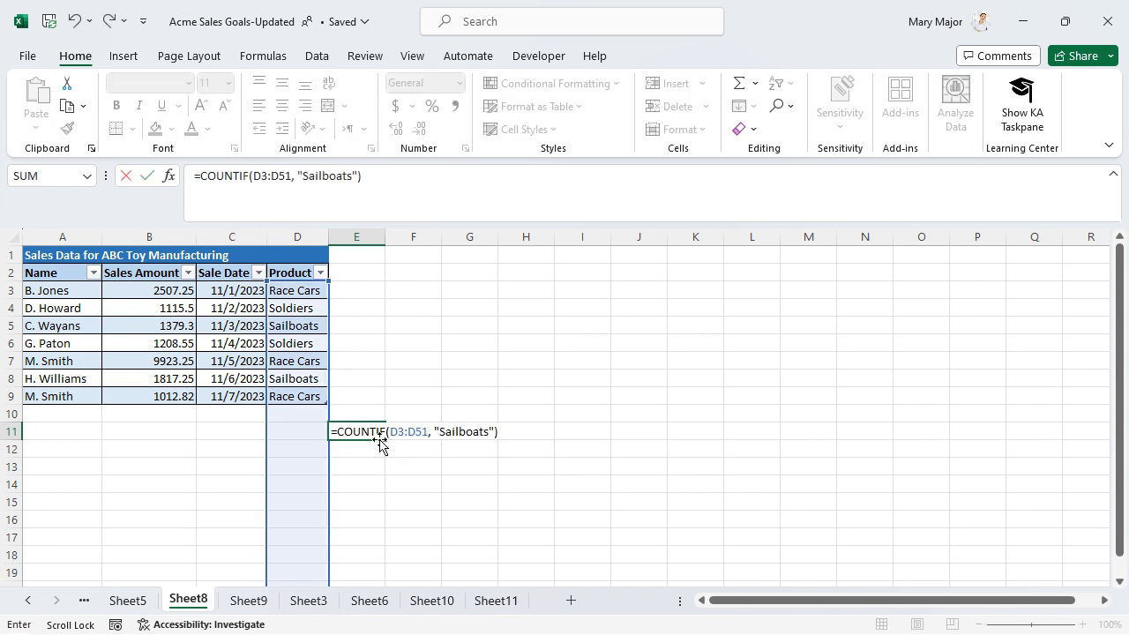
mouse_move(494, 441)
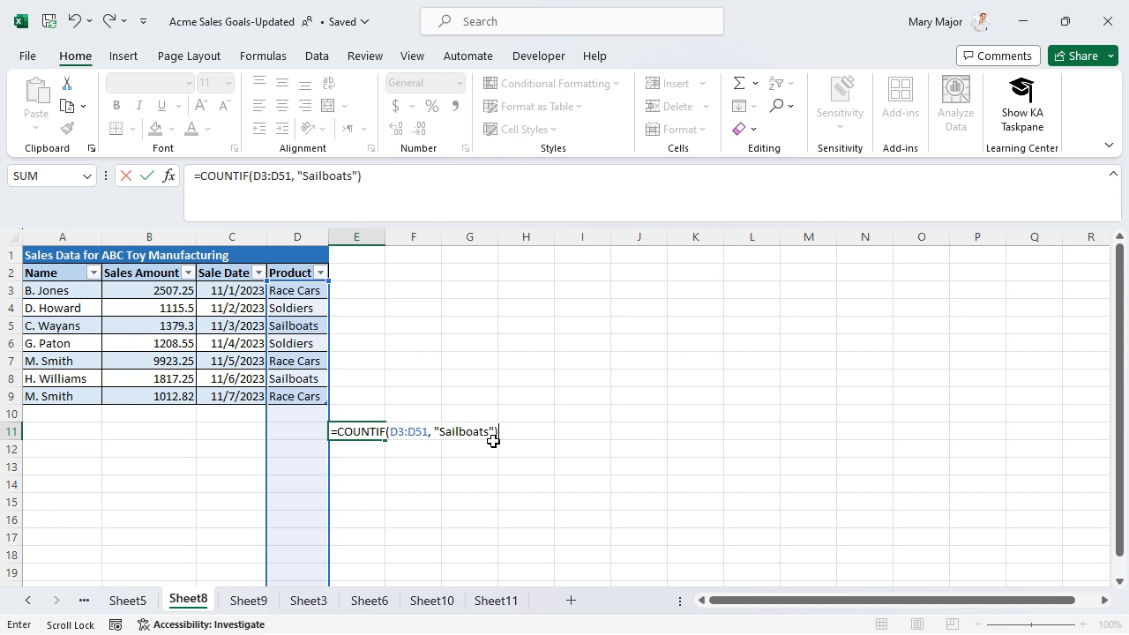
Commit the formula so E11 returns 2, then reselect E11 to verify it.
key("Return")
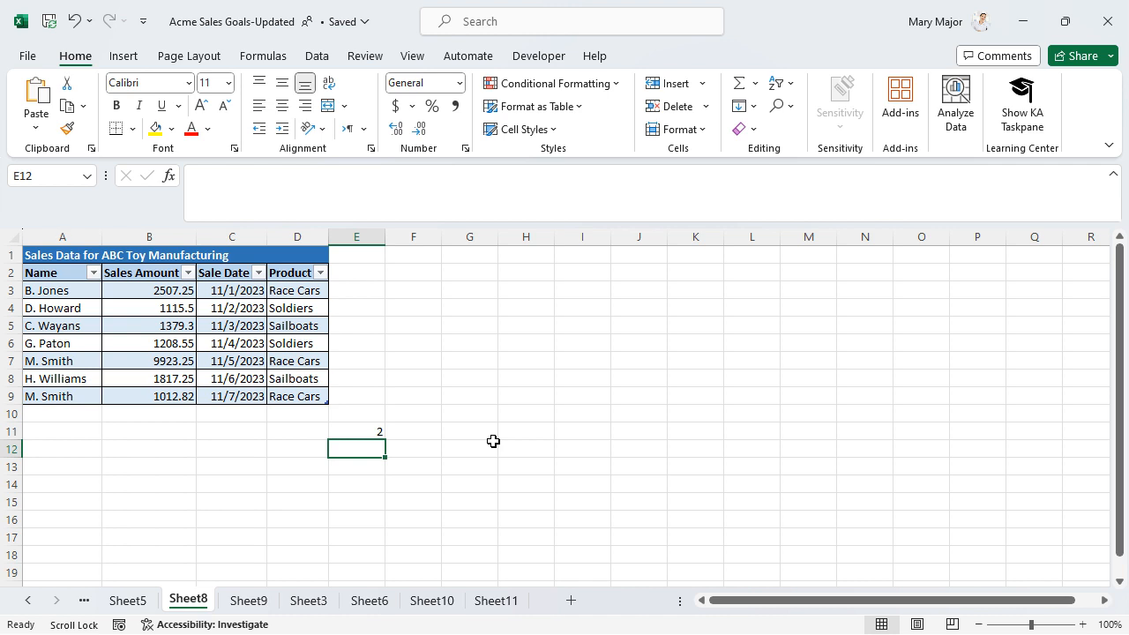
mouse_move(438, 453)
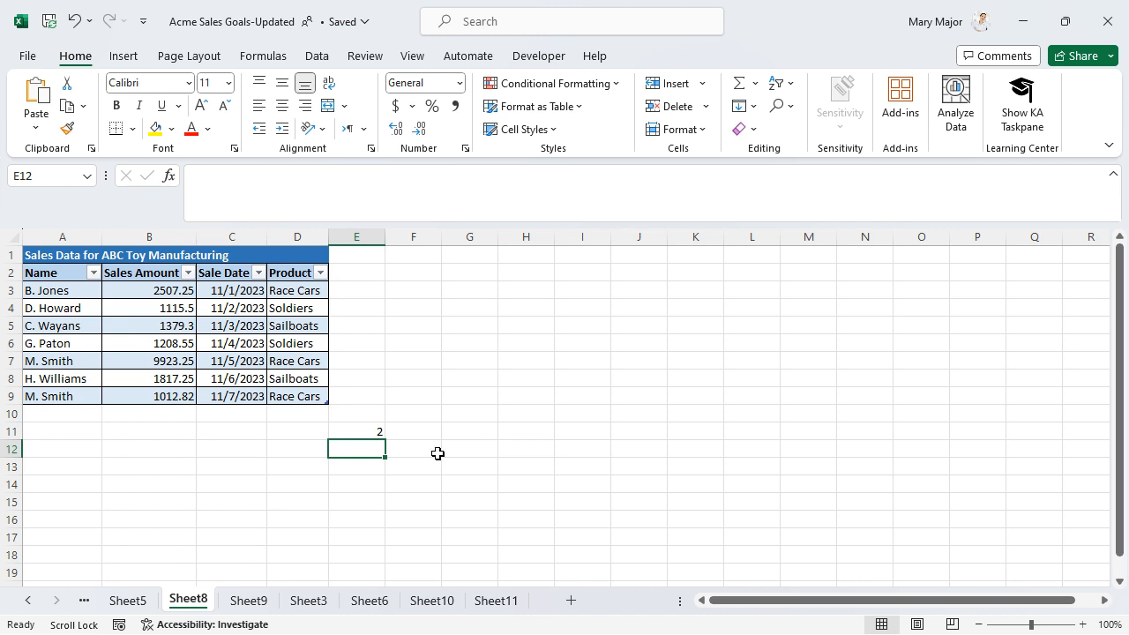
left_click(356, 430)
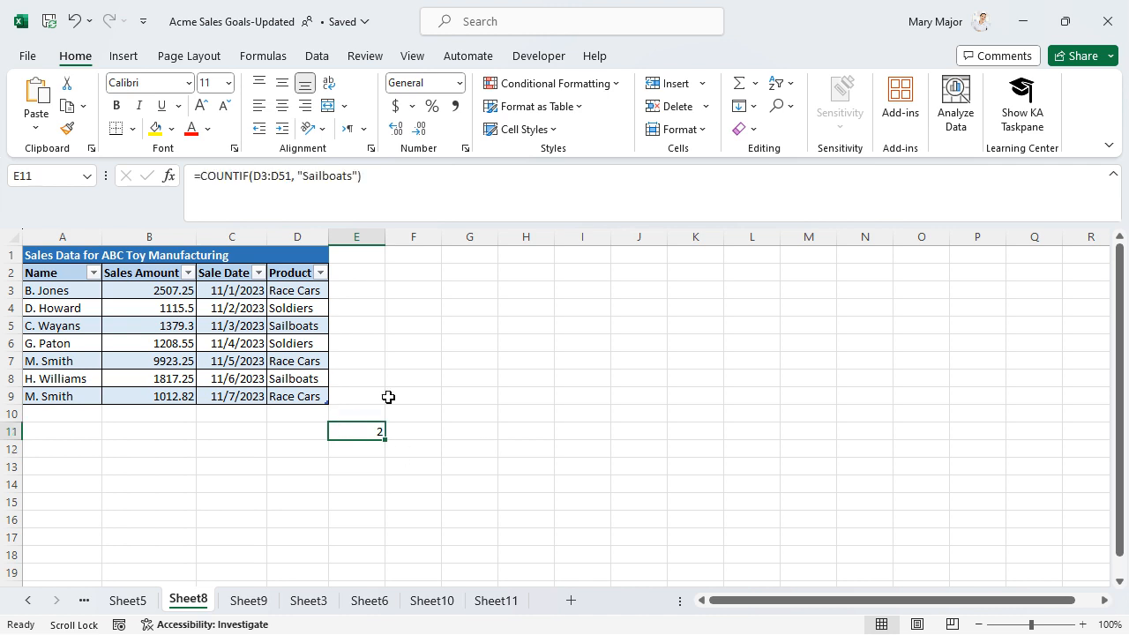
mouse_move(340, 431)
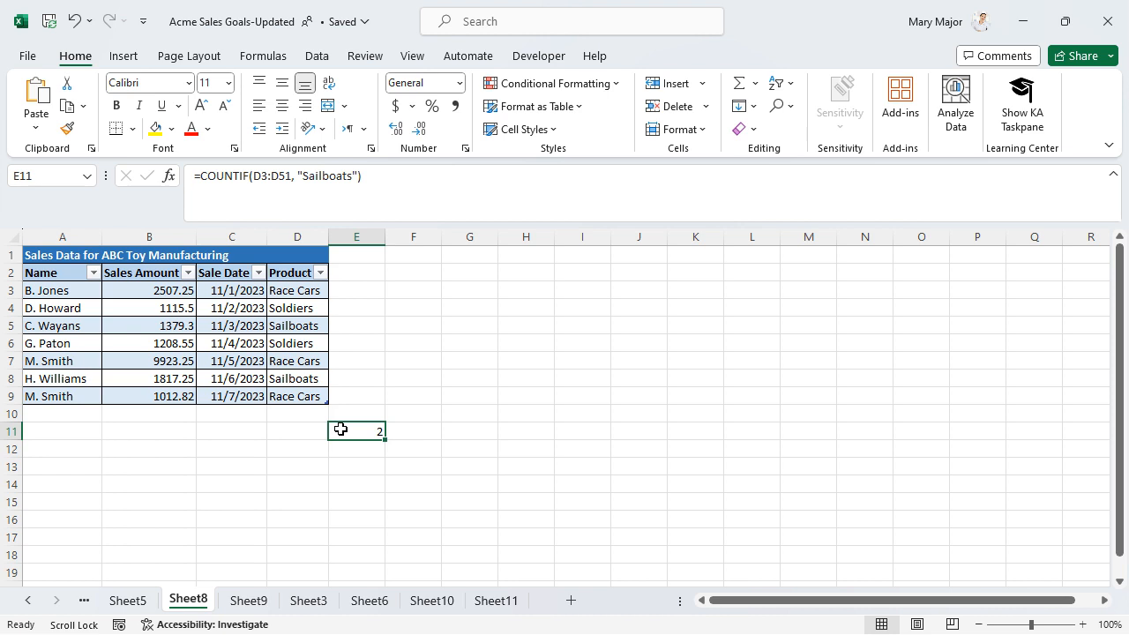